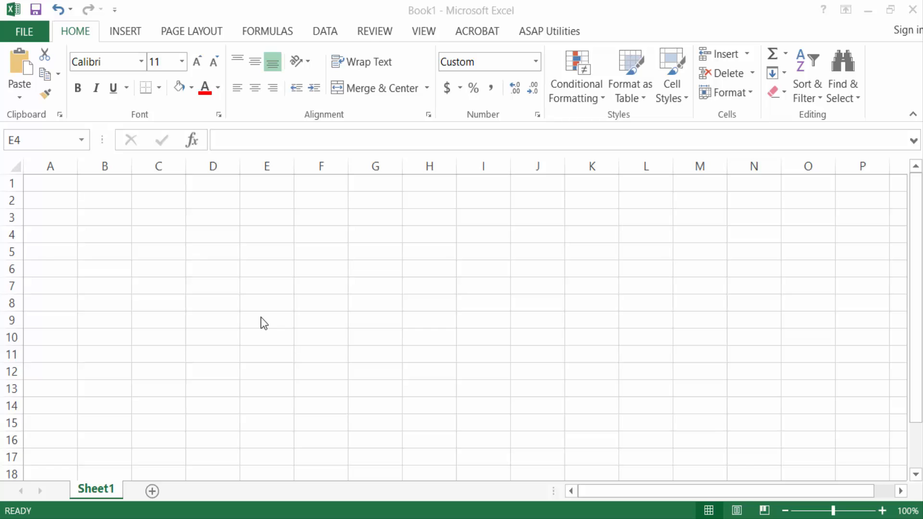
pyautogui.write('23')
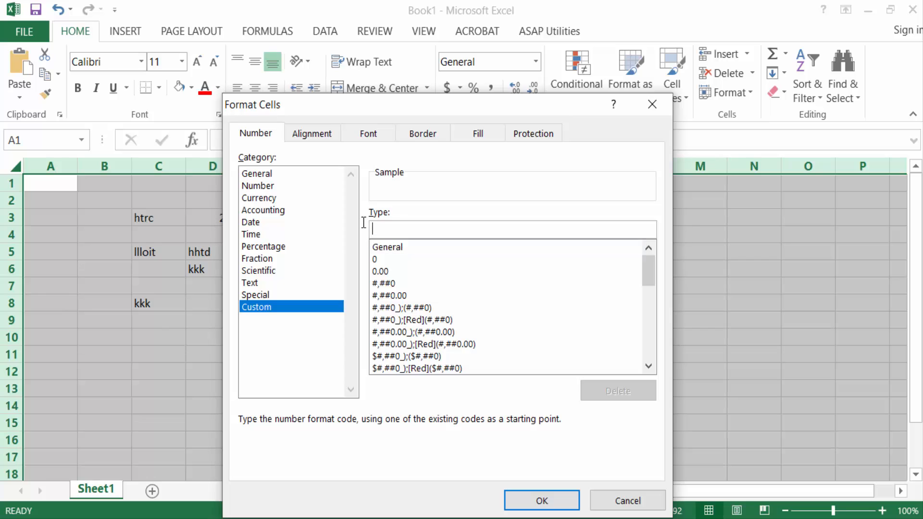
pyautogui.write(';;')
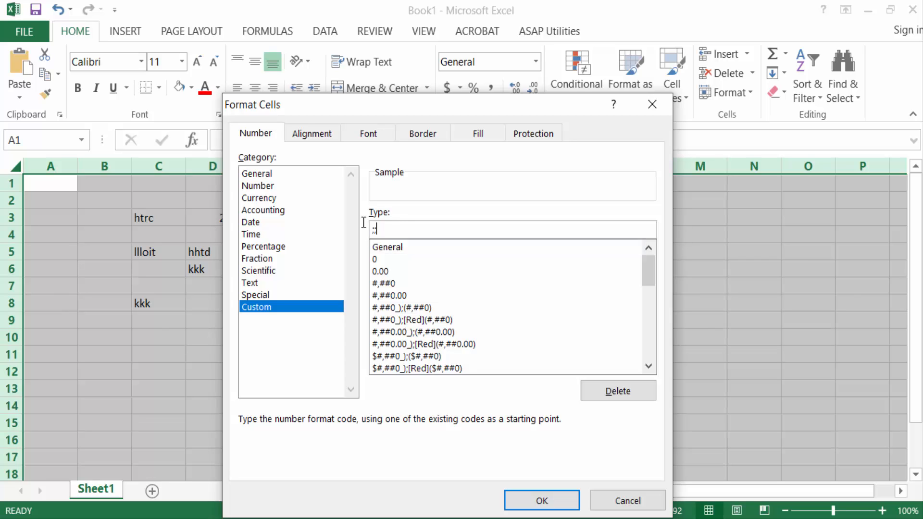